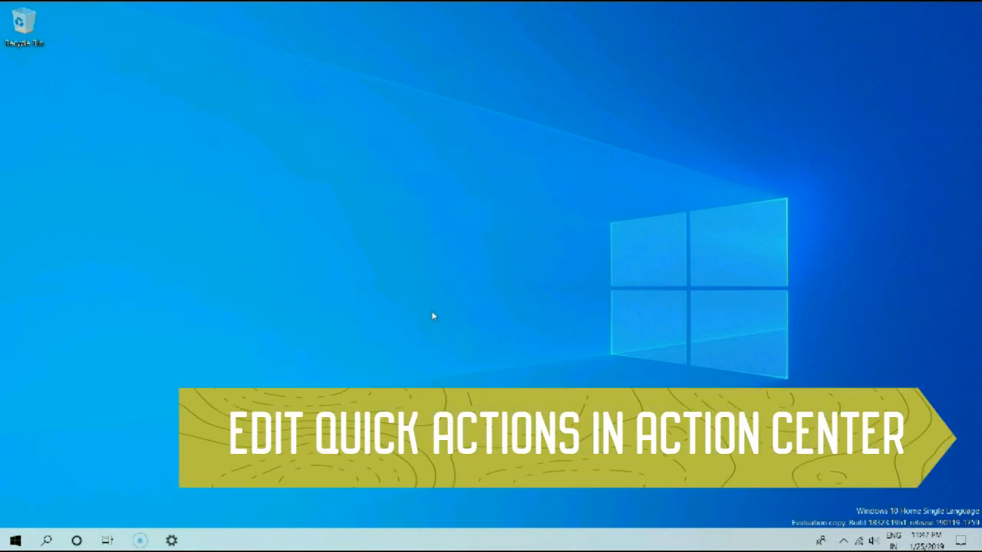
# Open the Action Center from the taskbar notification icon
pyautogui.click(946, 540)
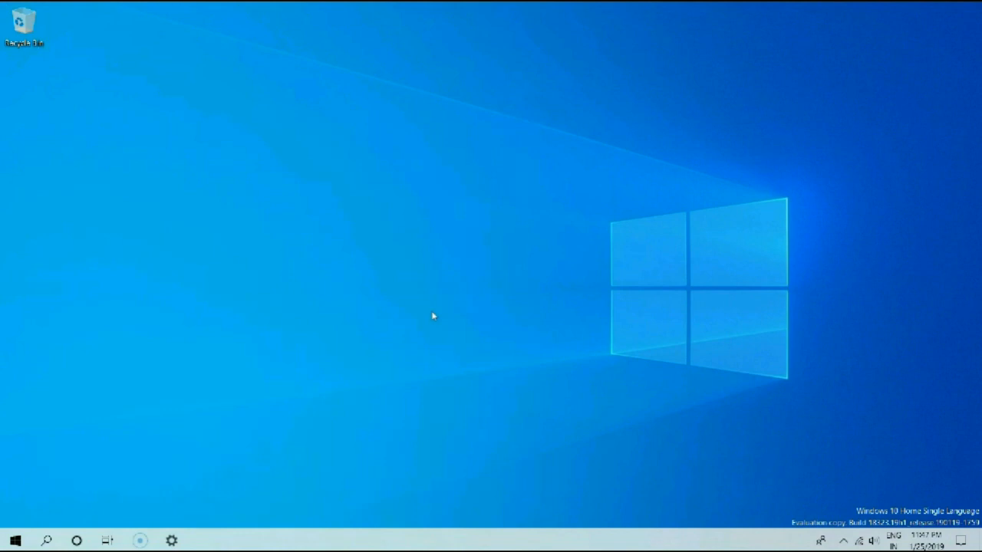
pyautogui.click(960, 540)
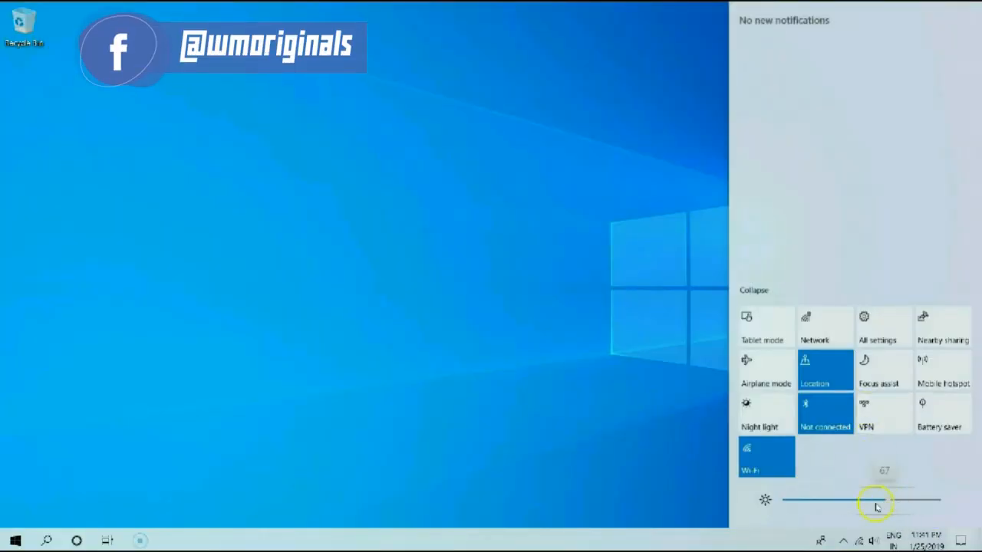
# Drag the brightness slider down to 42, up to 100, and settle it at about 73
pyautogui.moveTo(878, 500); pyautogui.dragTo(850, 500)
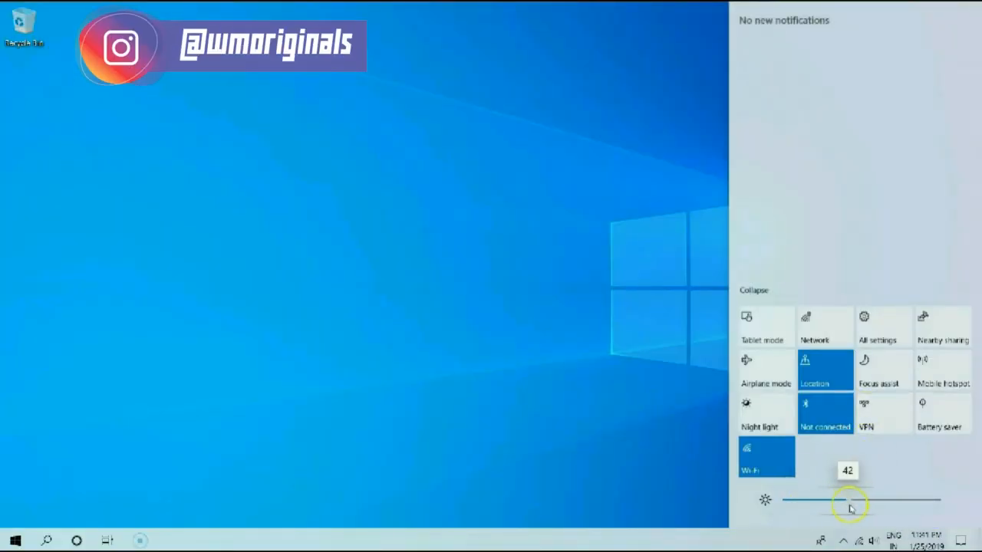
pyautogui.moveTo(849, 499); pyautogui.dragTo(903, 500)
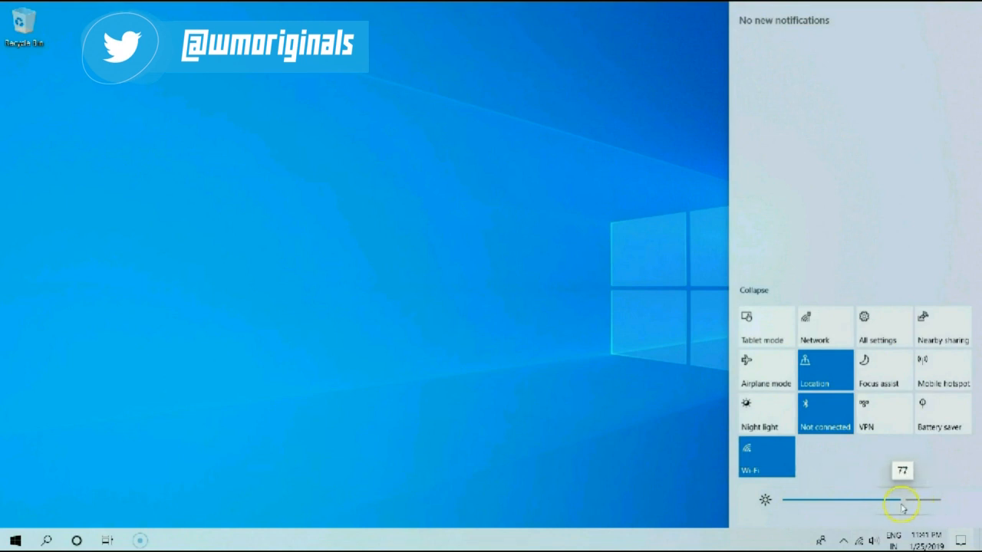
pyautogui.moveTo(902, 500); pyautogui.dragTo(954, 500)
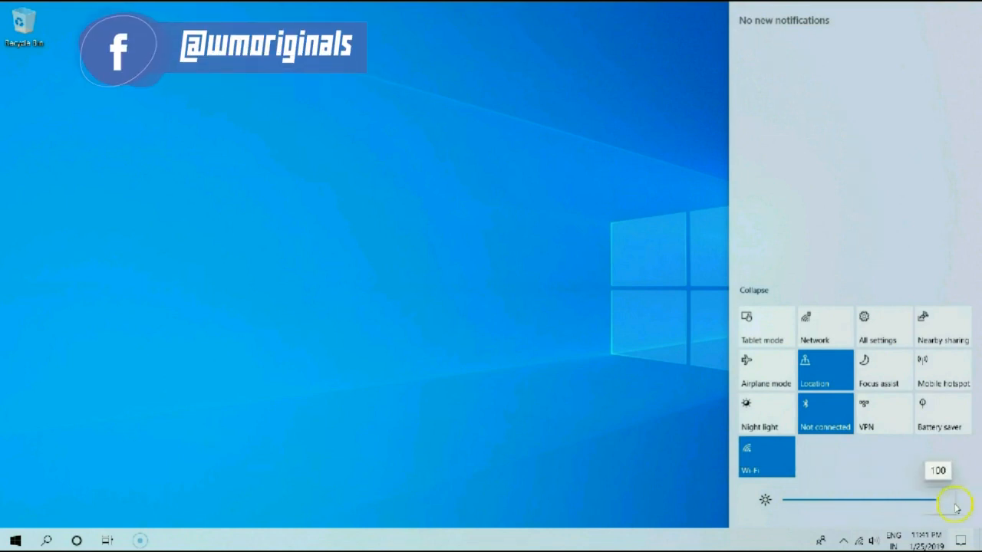
pyautogui.moveTo(954, 500); pyautogui.dragTo(897, 500)
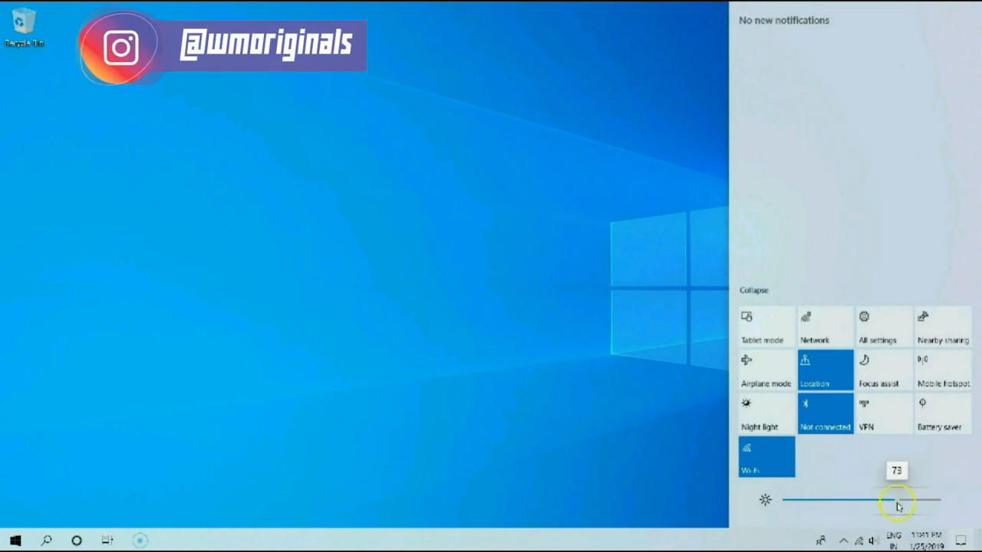
pyautogui.moveTo(897, 500); pyautogui.dragTo(891, 504)
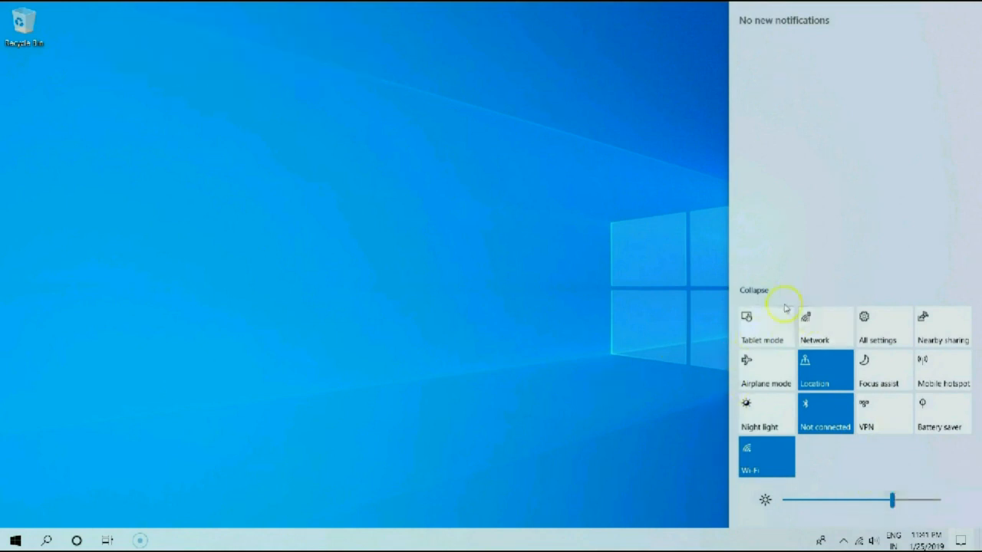
pyautogui.click(755, 290)
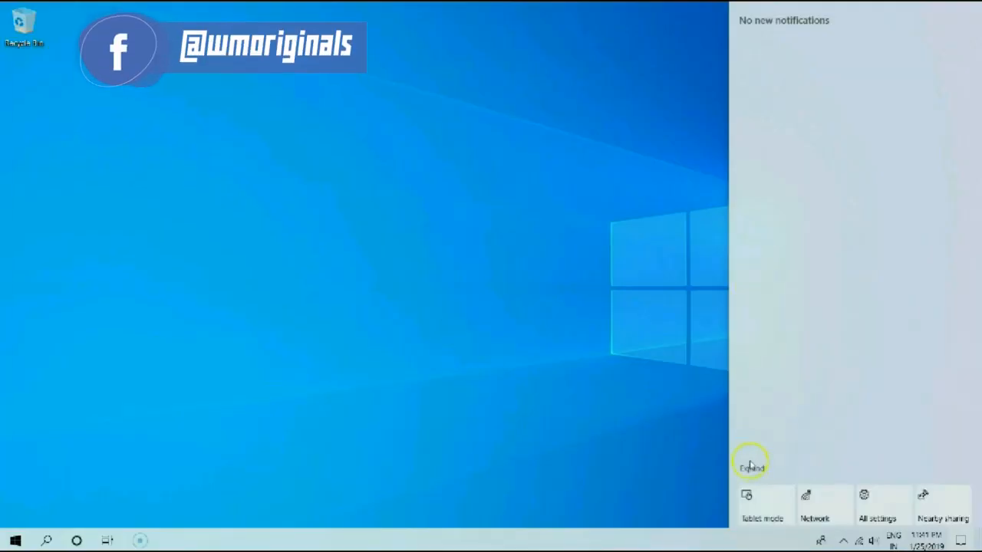
pyautogui.click(752, 466)
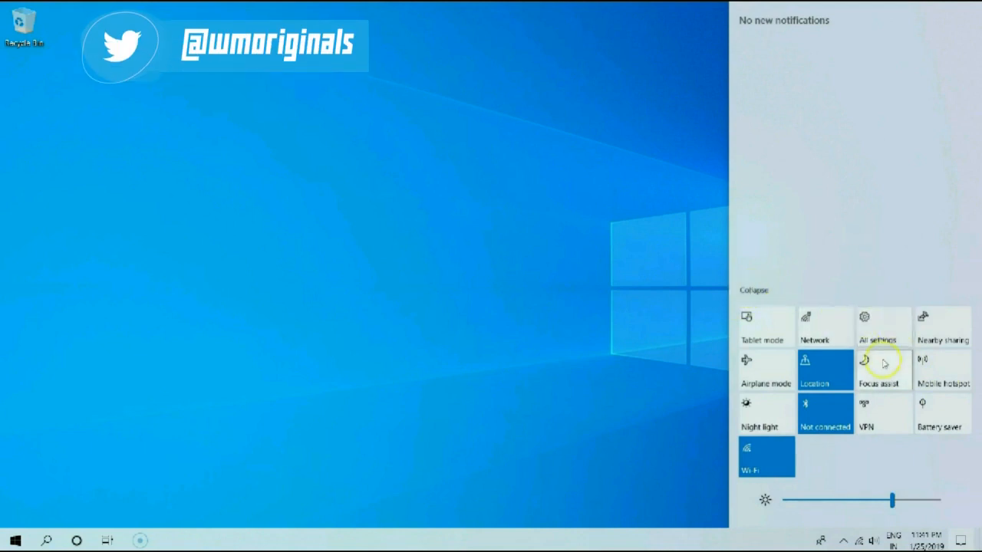
# From All settings, search 'quick ac' and go to 'Choose your quick actions'
pyautogui.click(883, 325)
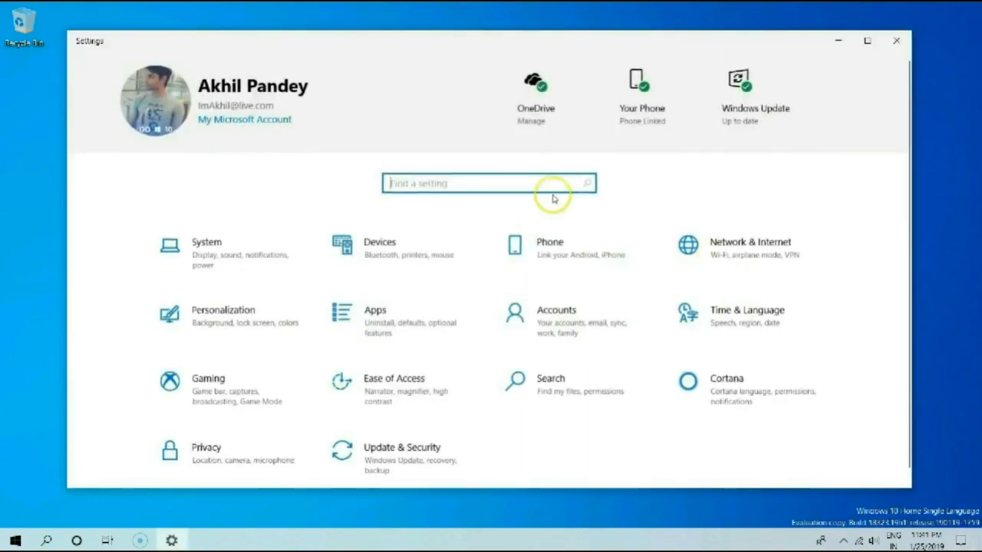
pyautogui.write('quick')
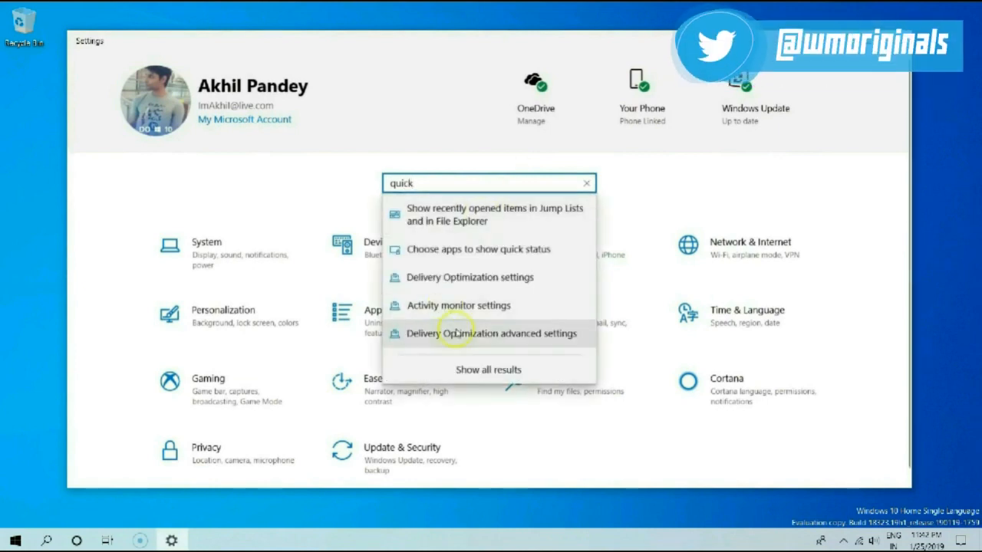
pyautogui.moveTo(559, 244)
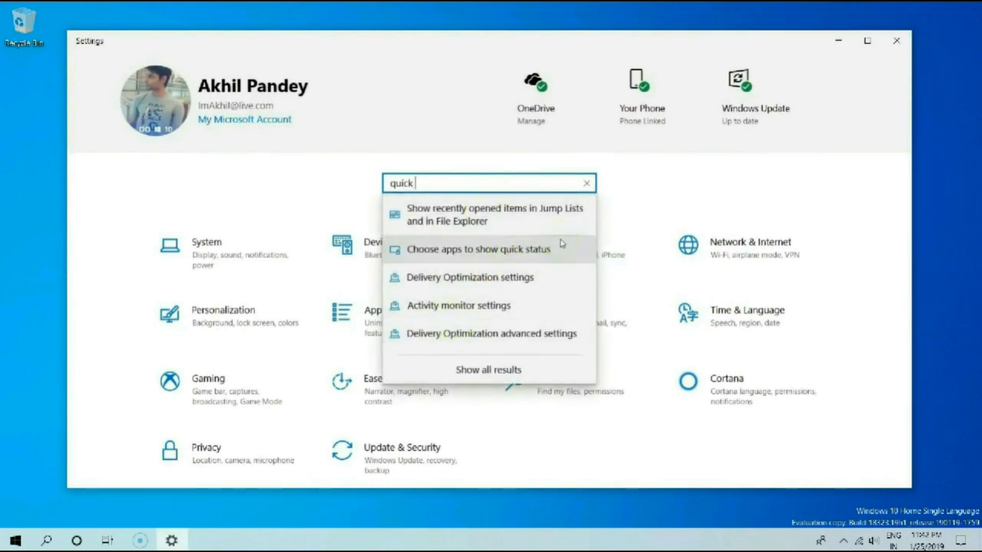
pyautogui.write('ac')
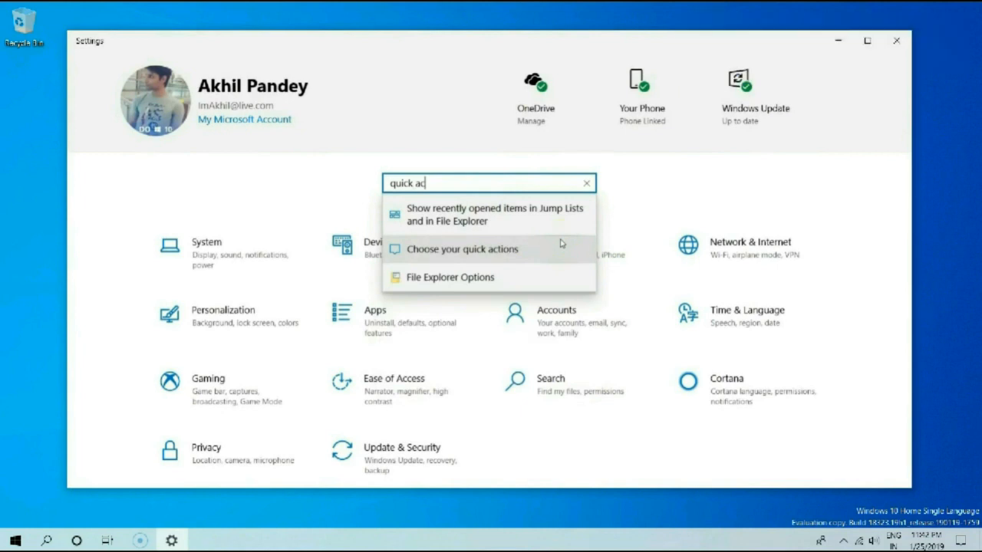
pyautogui.click(463, 248)
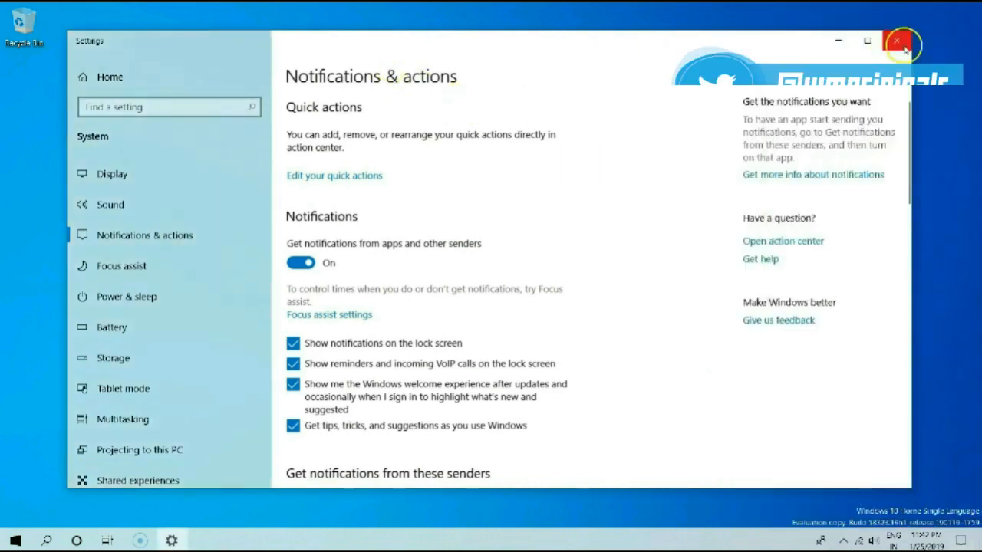
# Close Settings, reopen Action Center to verify VPN is gone, then dismiss it to the desktop
pyautogui.click(899, 40)
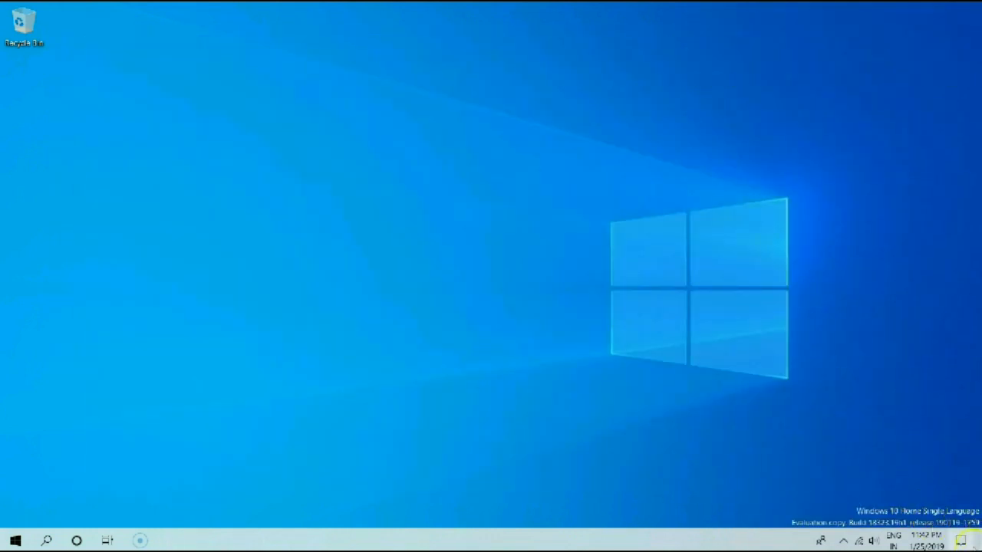
pyautogui.click(960, 540)
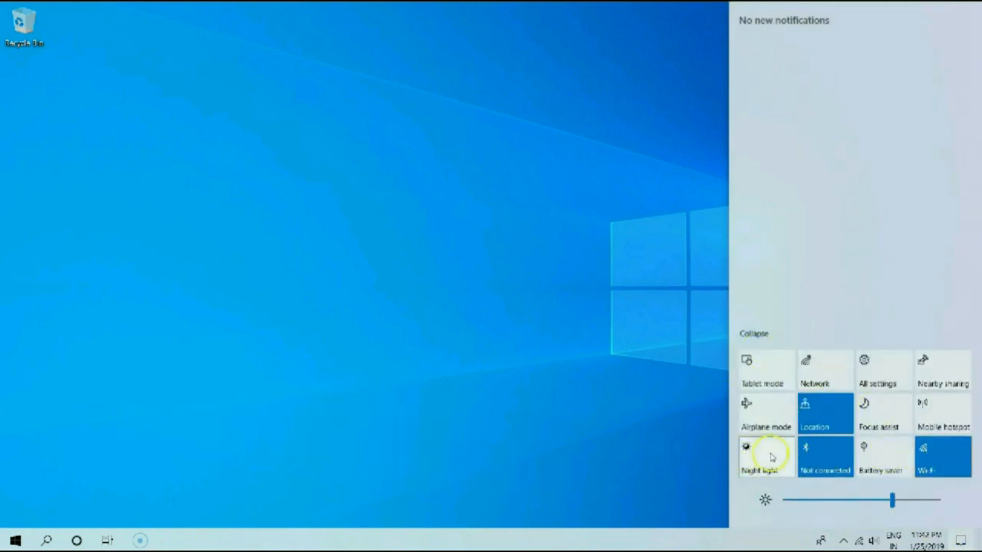
pyautogui.click(407, 255)
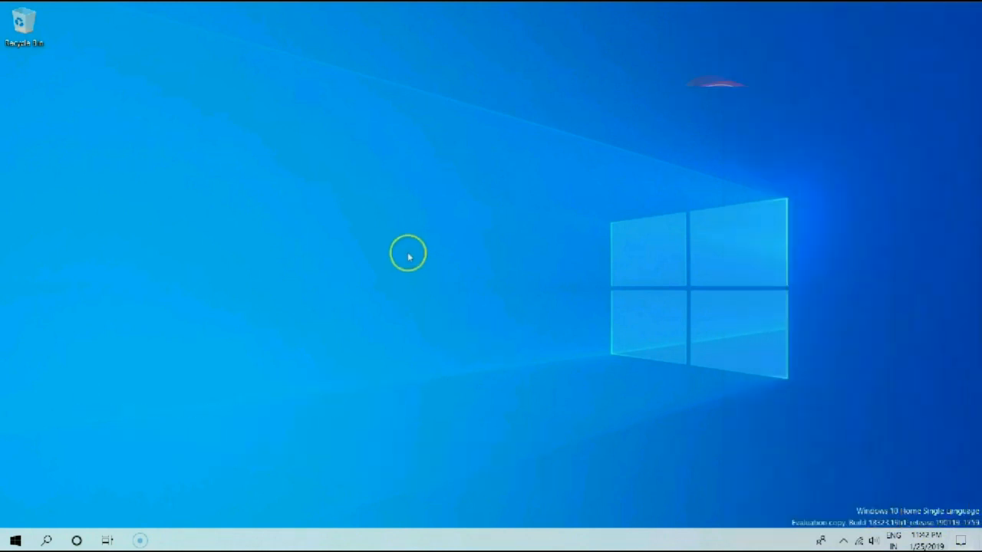
pyautogui.click(960, 540)
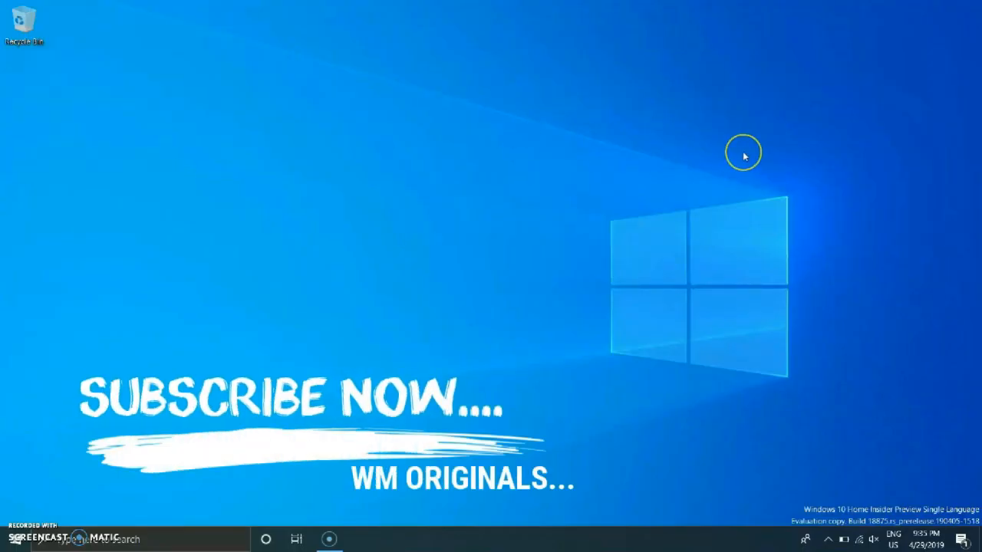
pyautogui.moveTo(14, 509)
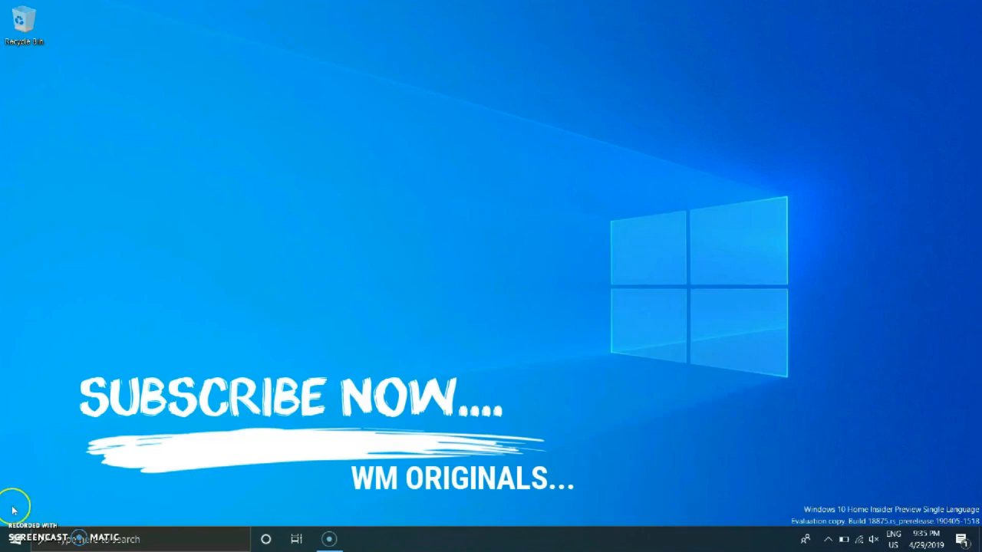